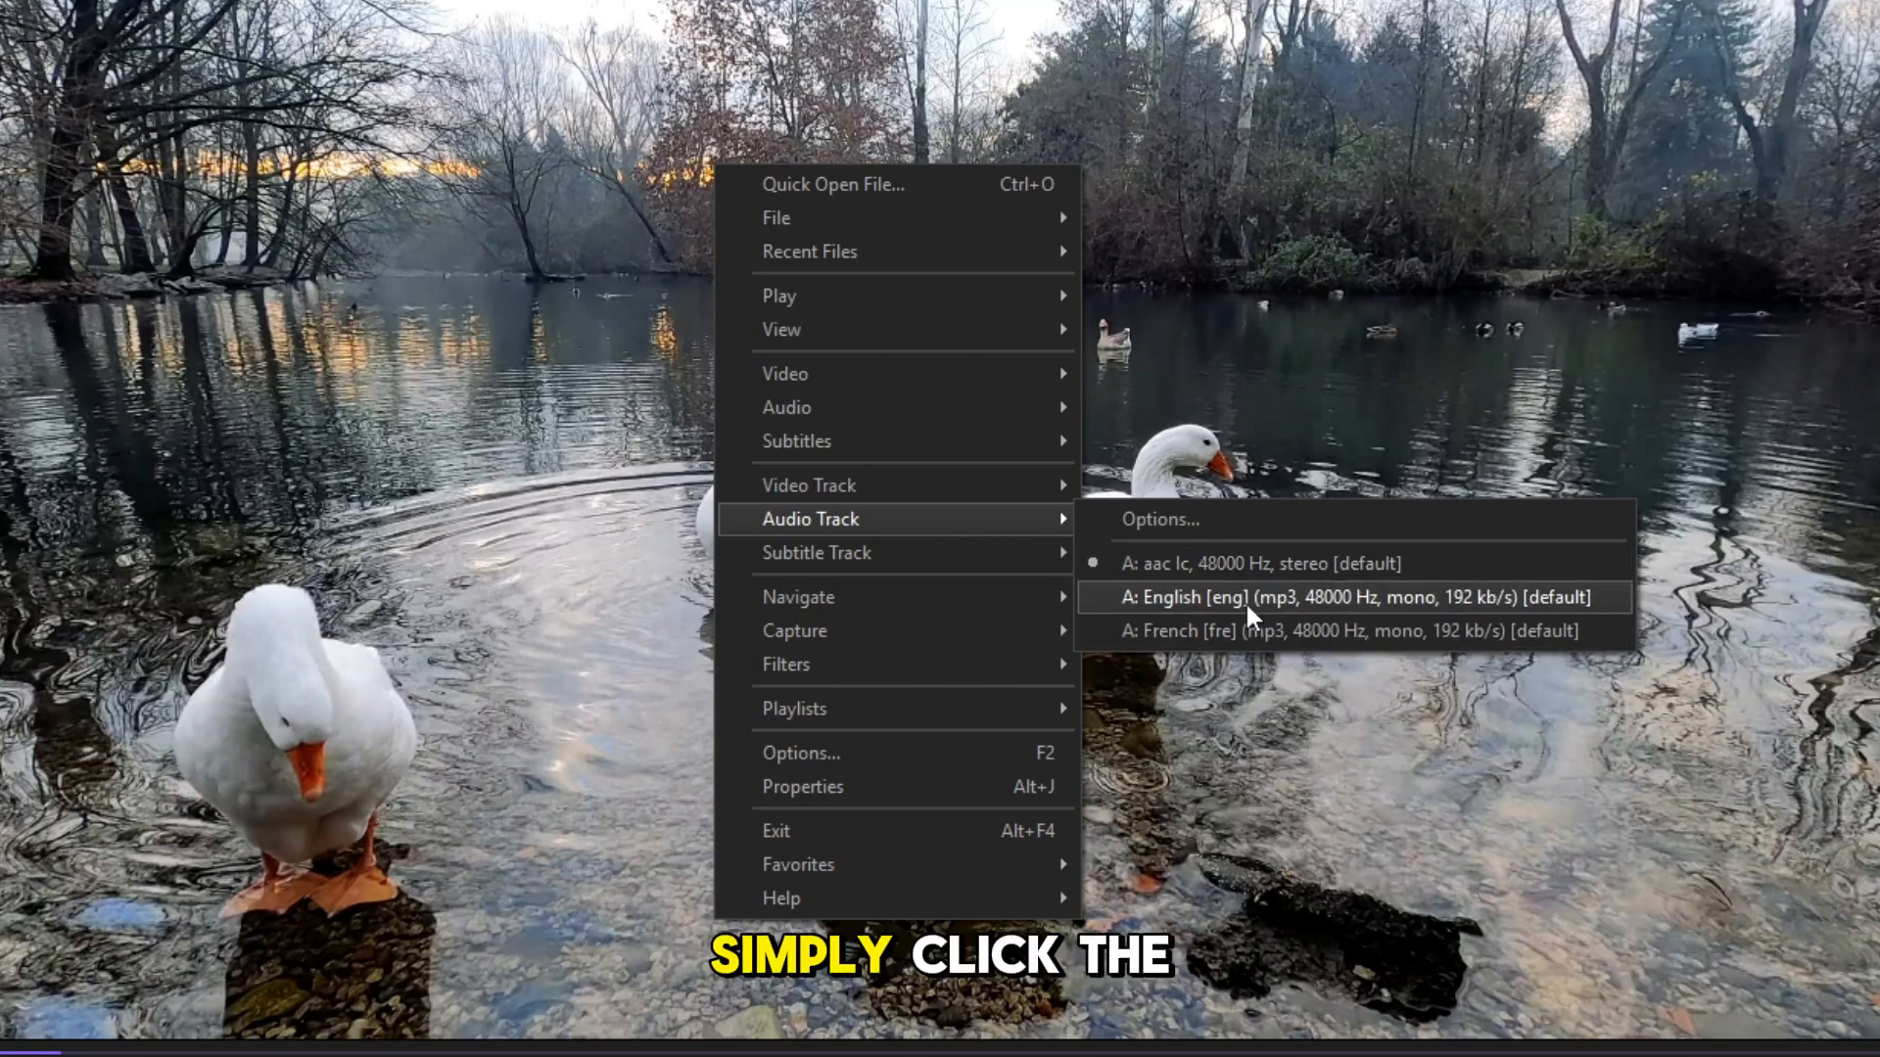
# Switch playback to the English [eng] mp3 mono audio track via the Audio Track menu.
pyautogui.click(1355, 597)
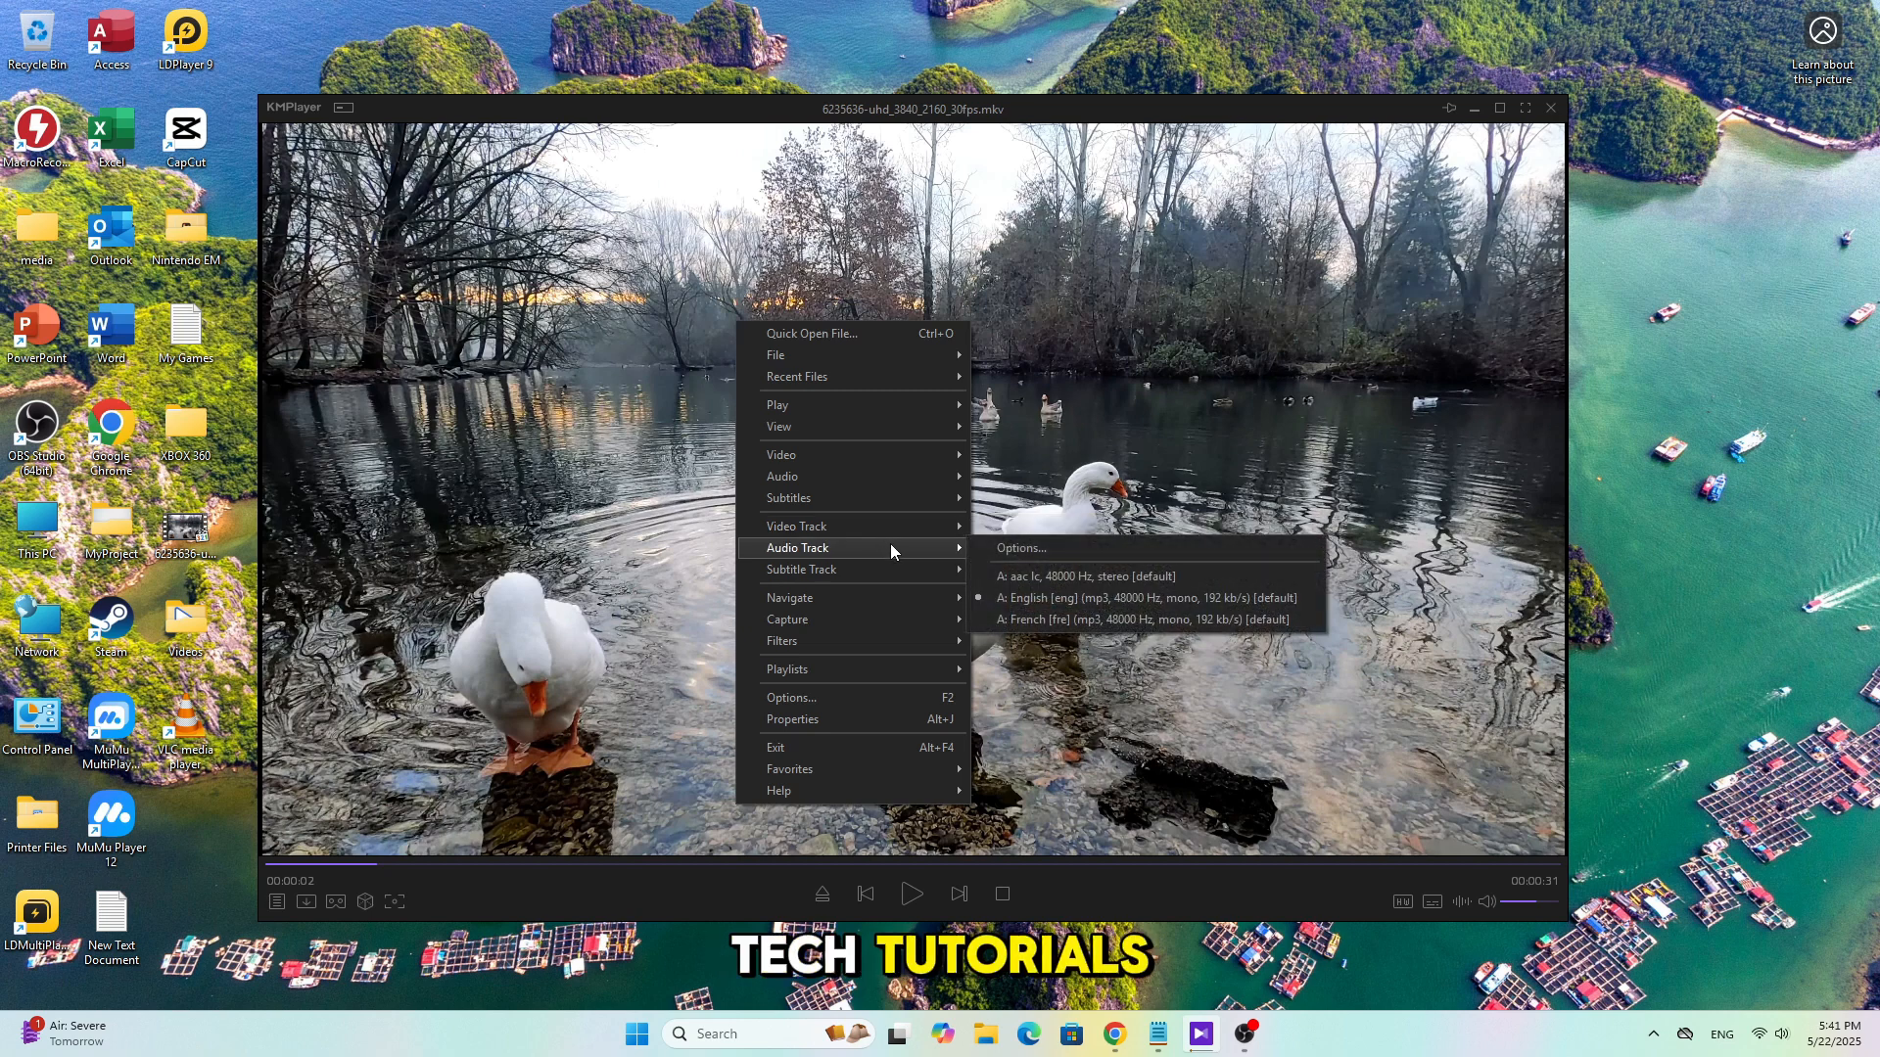
# Dismiss the Audio Track menu after verifying English is the checked track.
pyautogui.click(1306, 366)
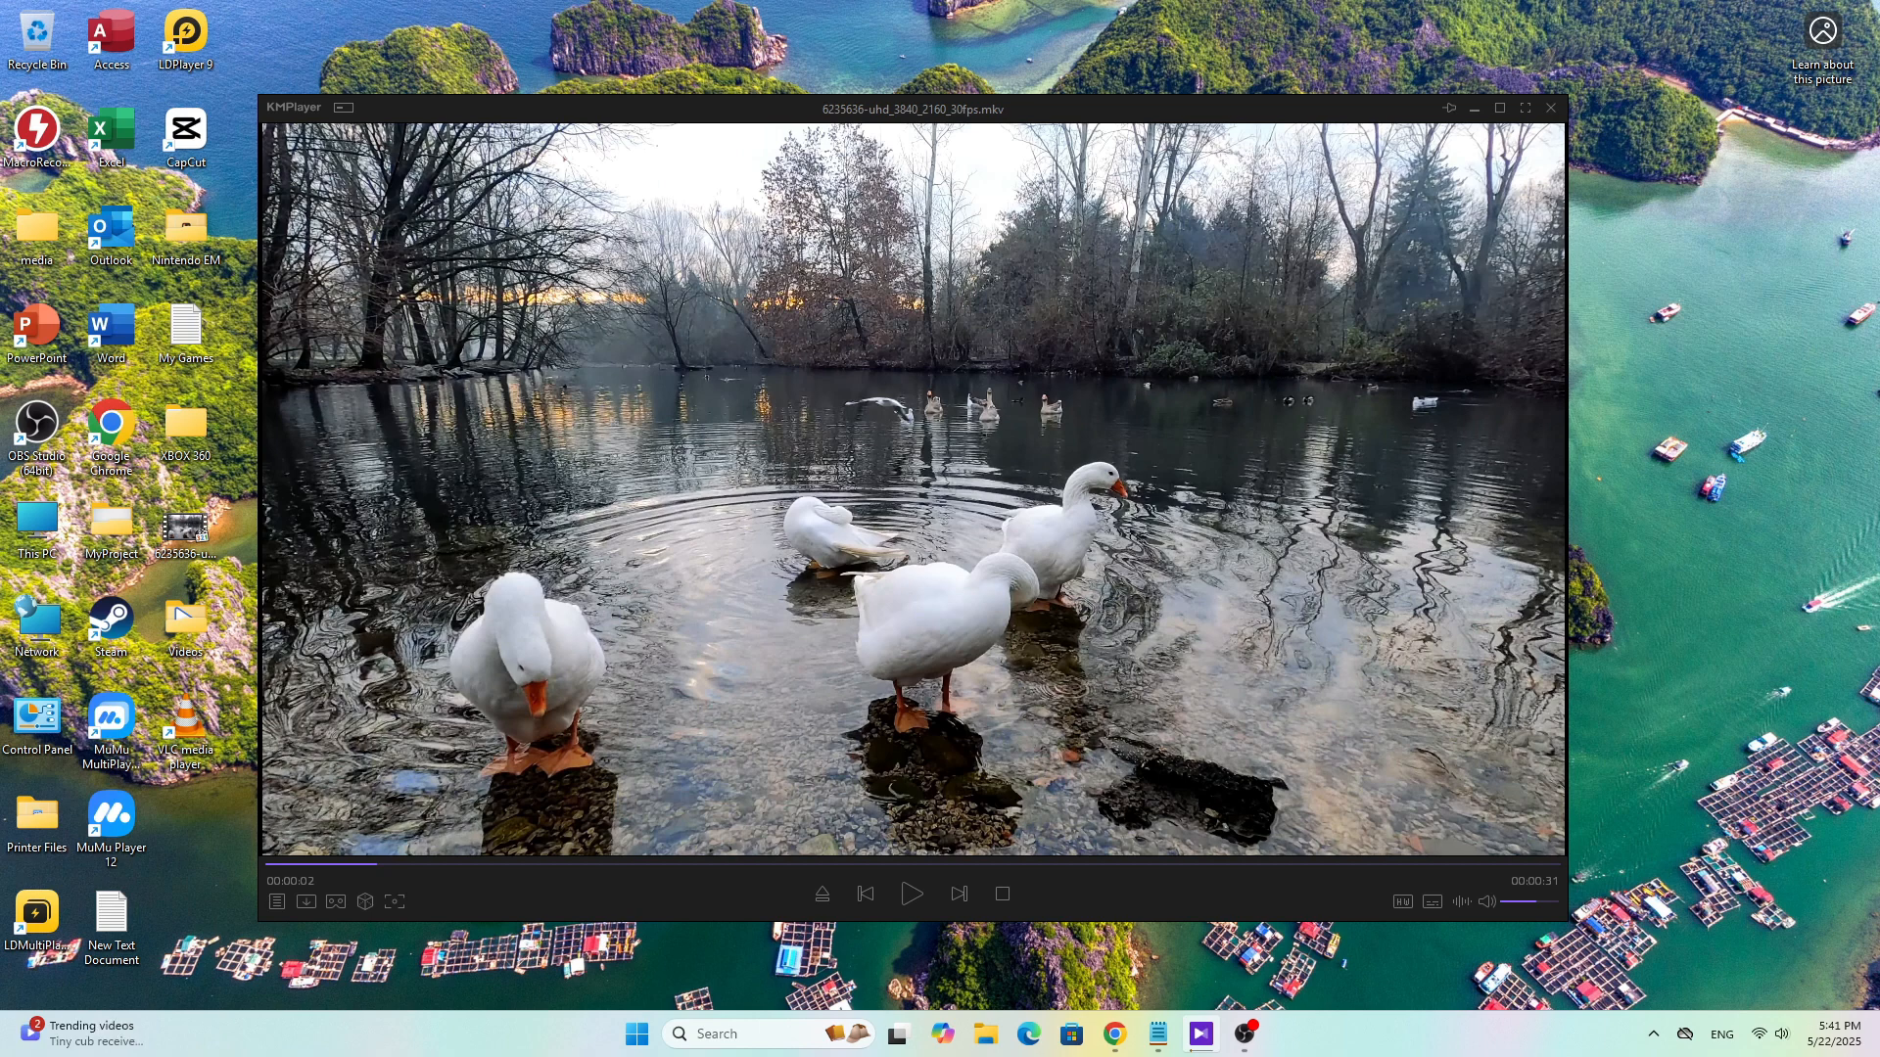
pyautogui.moveTo(869, 360)
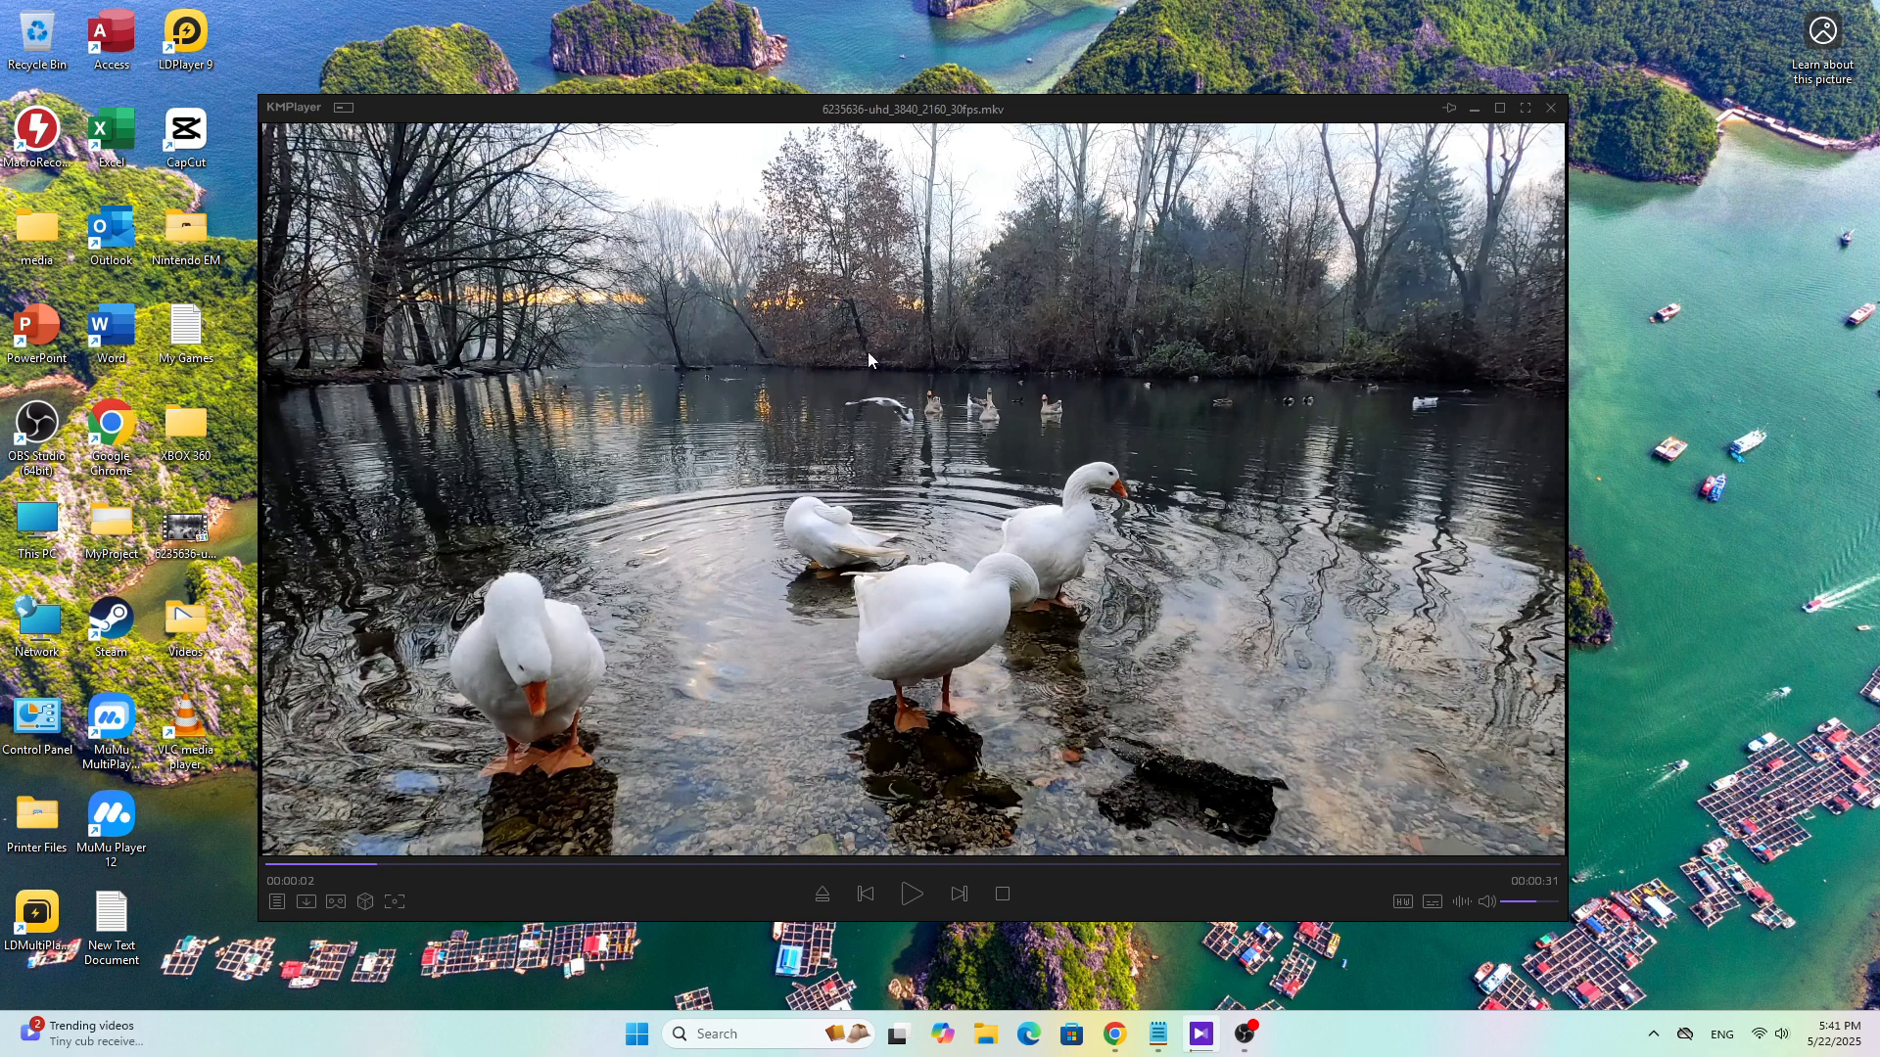
pyautogui.moveTo(575, 468)
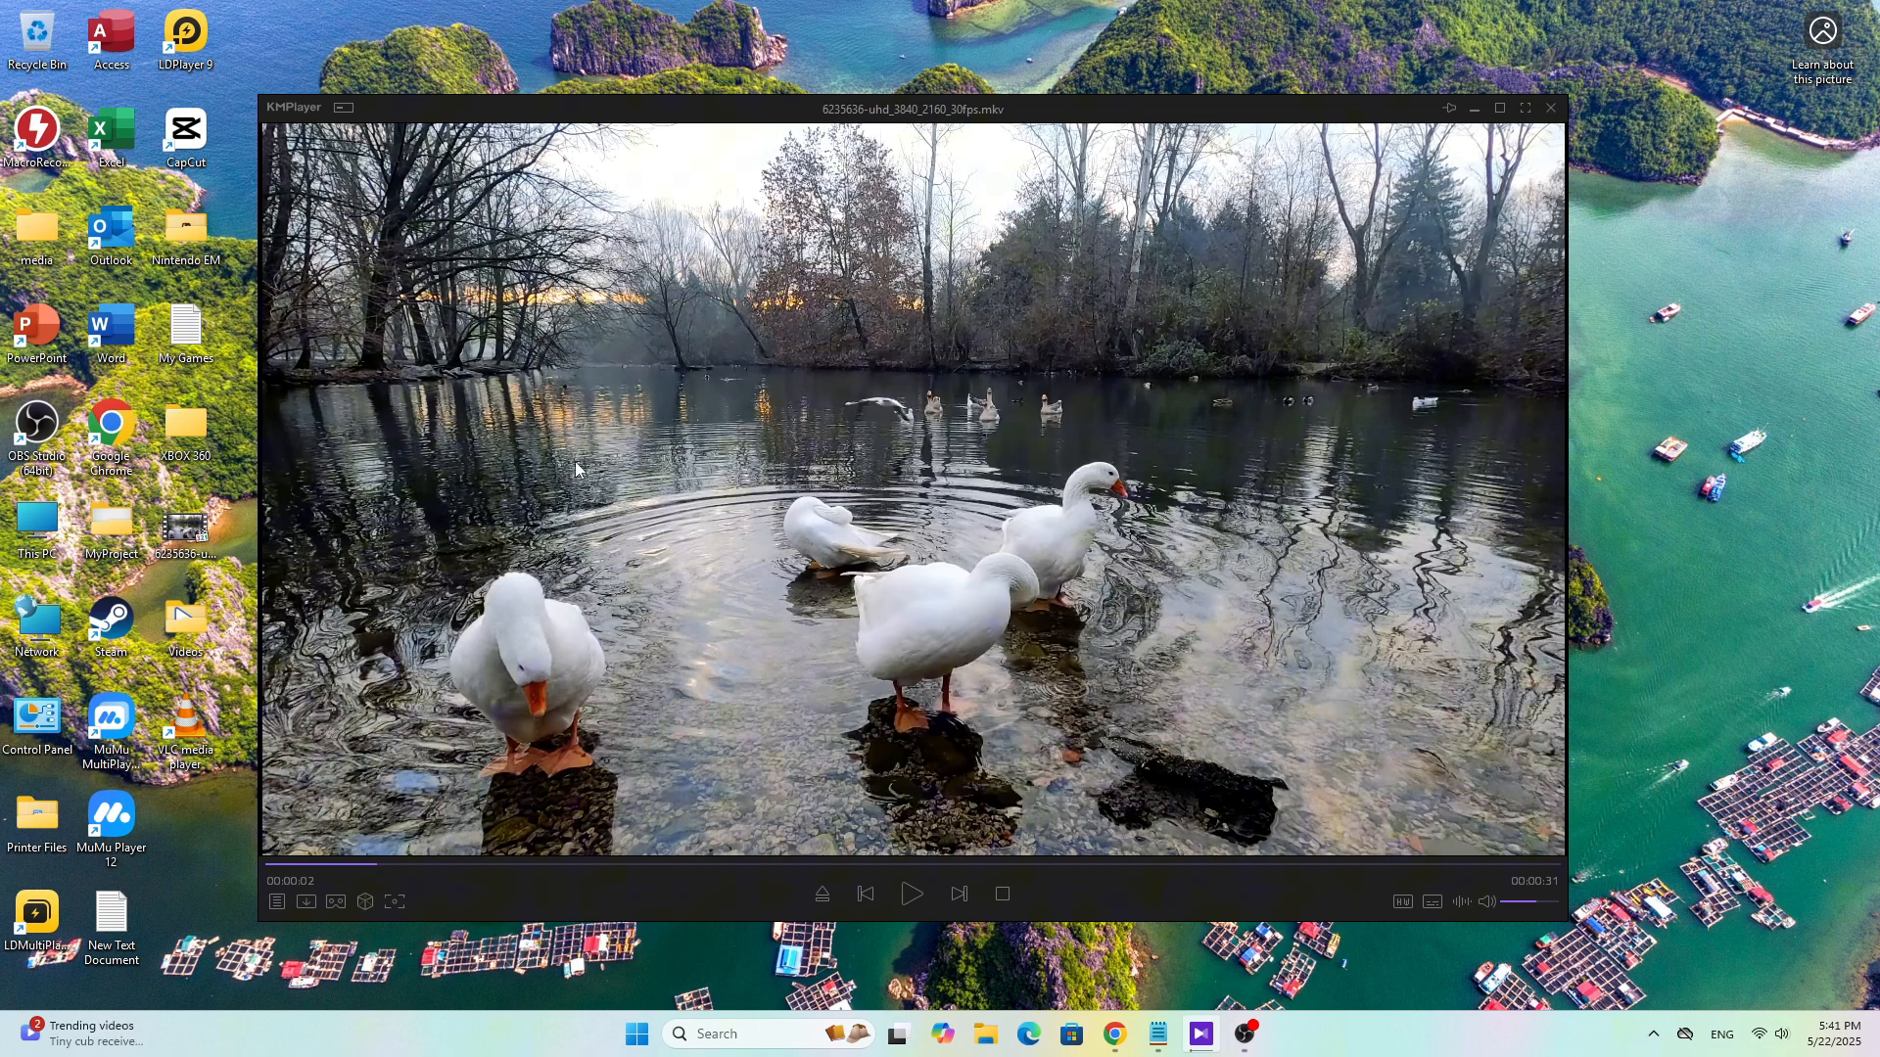